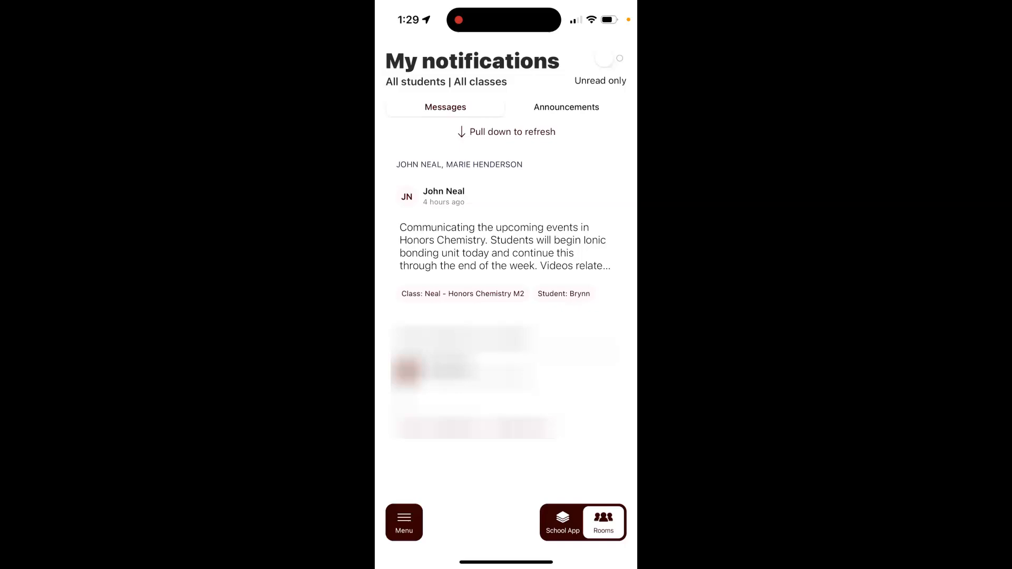
Step: Switch the class to Neal - Honors Chemistry M2 and view its Messages page
click(604, 523)
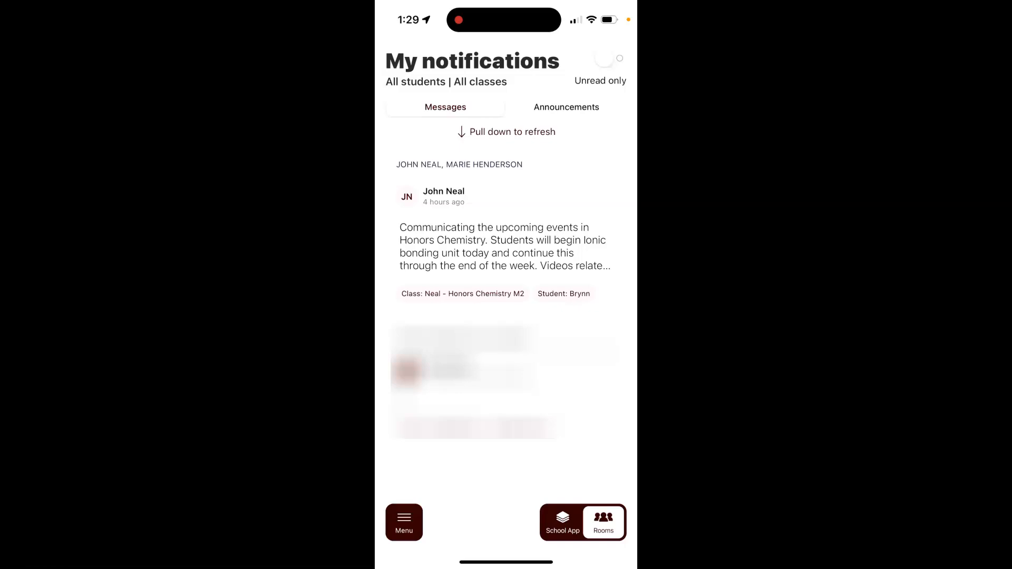
click(403, 522)
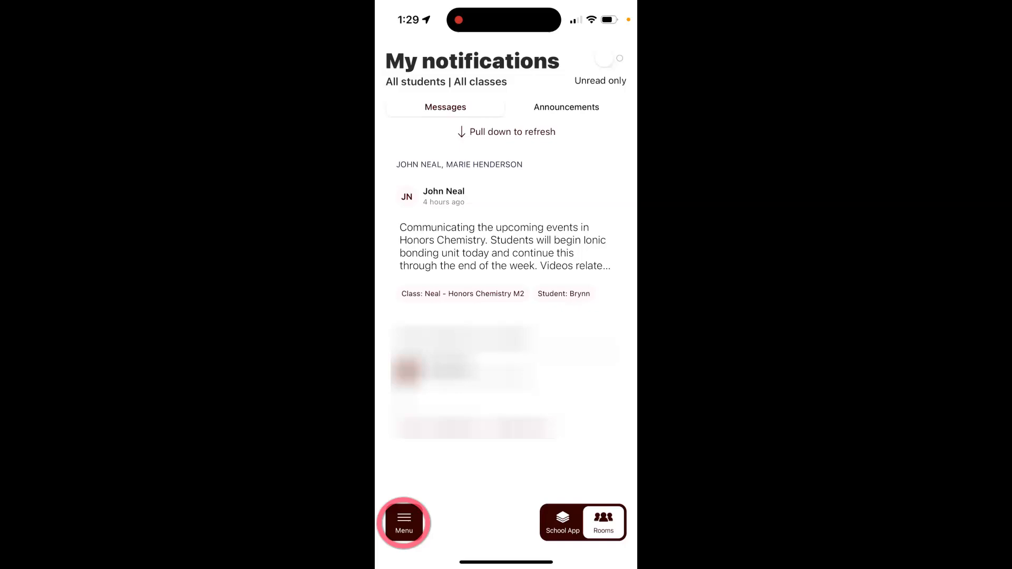
click(403, 522)
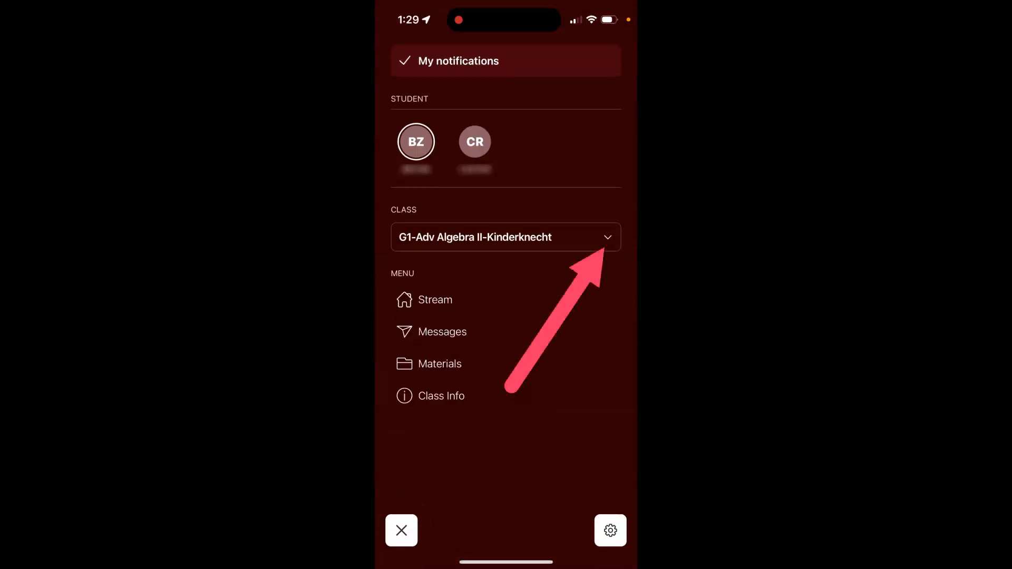
click(506, 236)
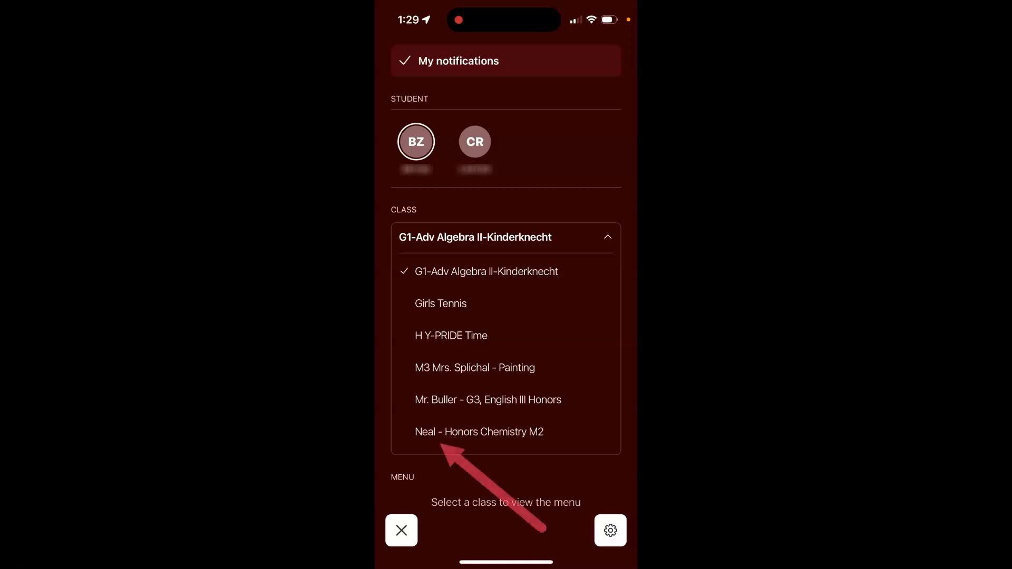
click(480, 432)
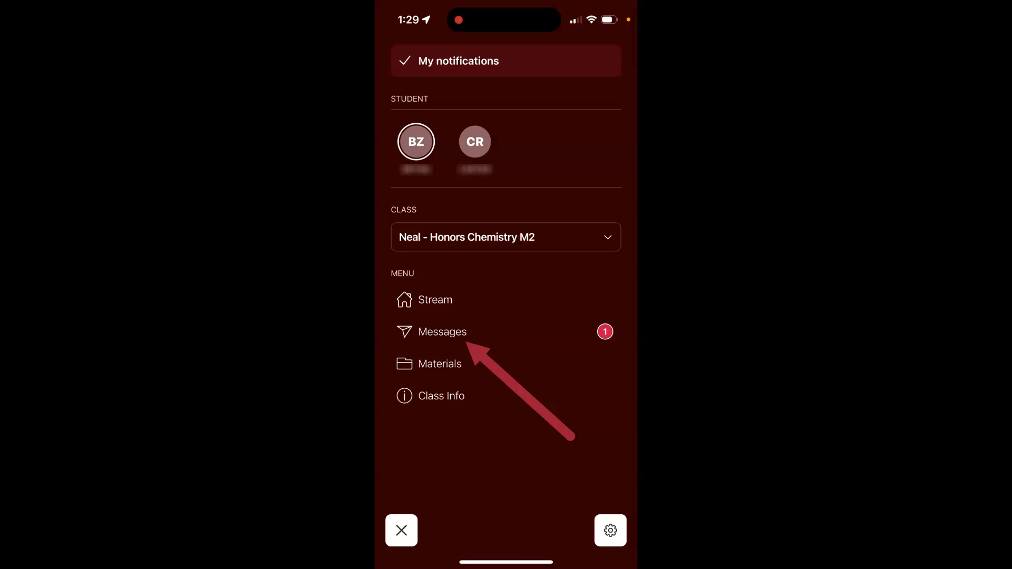
click(442, 331)
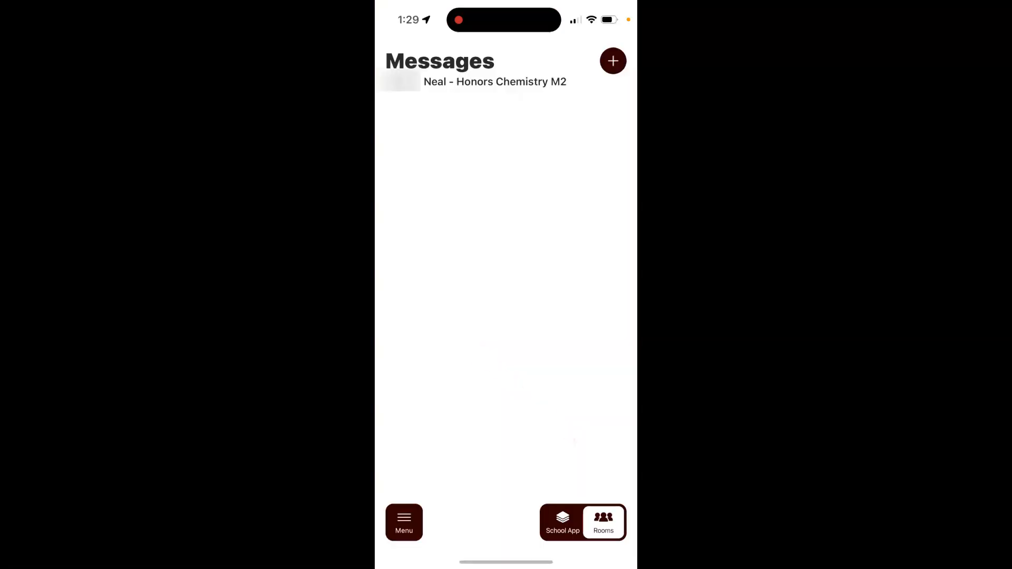
click(612, 60)
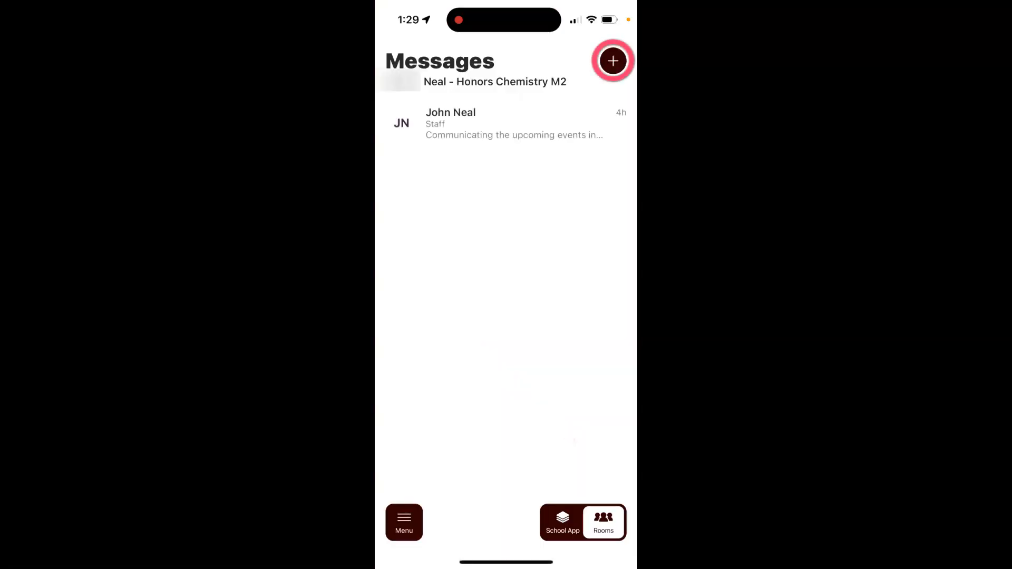
click(613, 61)
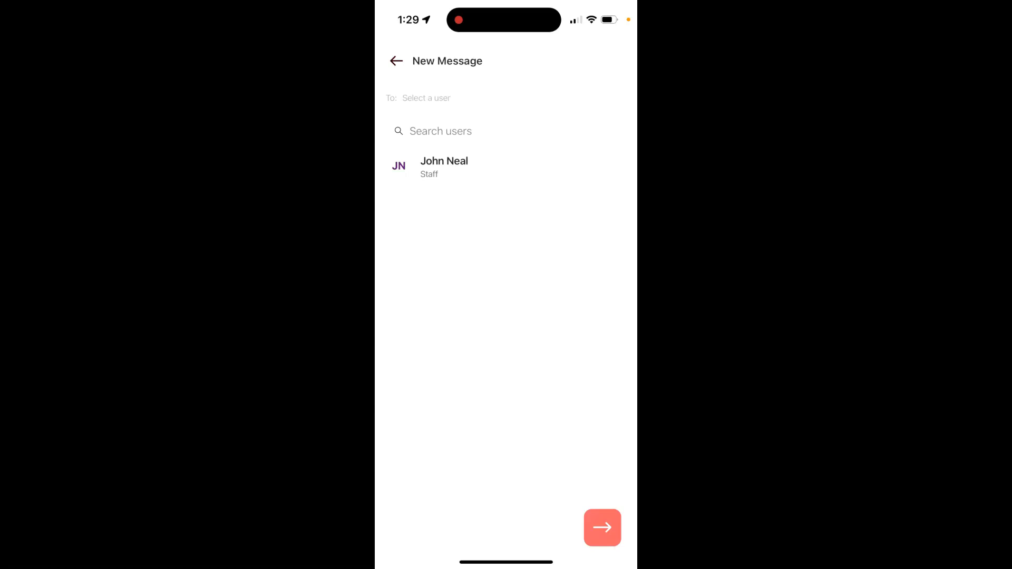
click(444, 166)
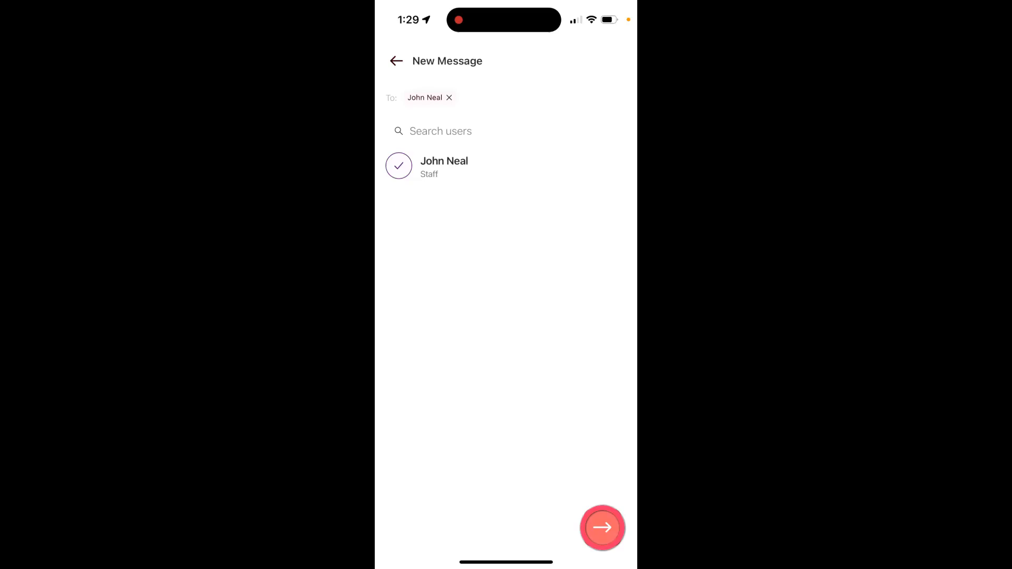
click(601, 527)
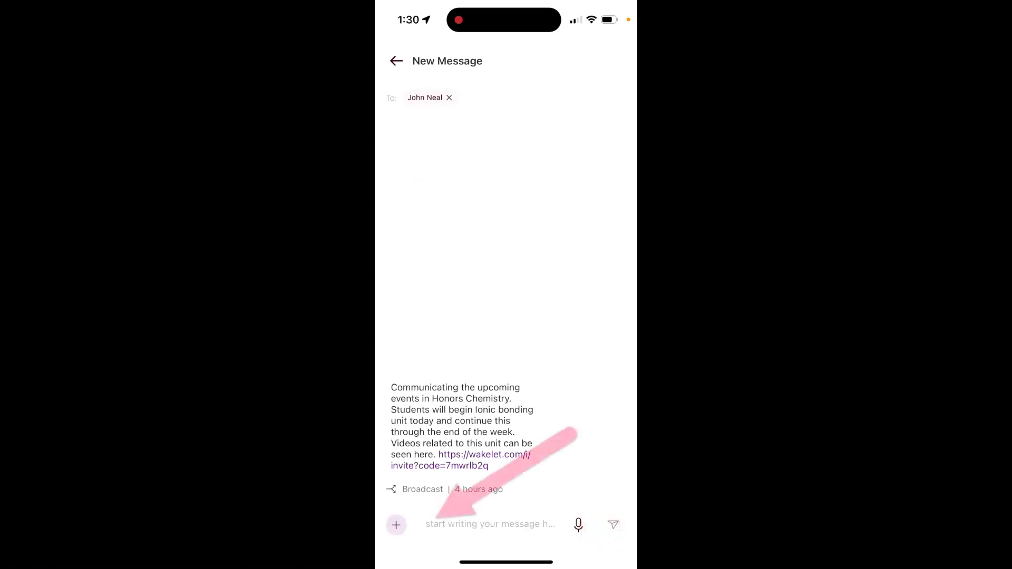
click(491, 523)
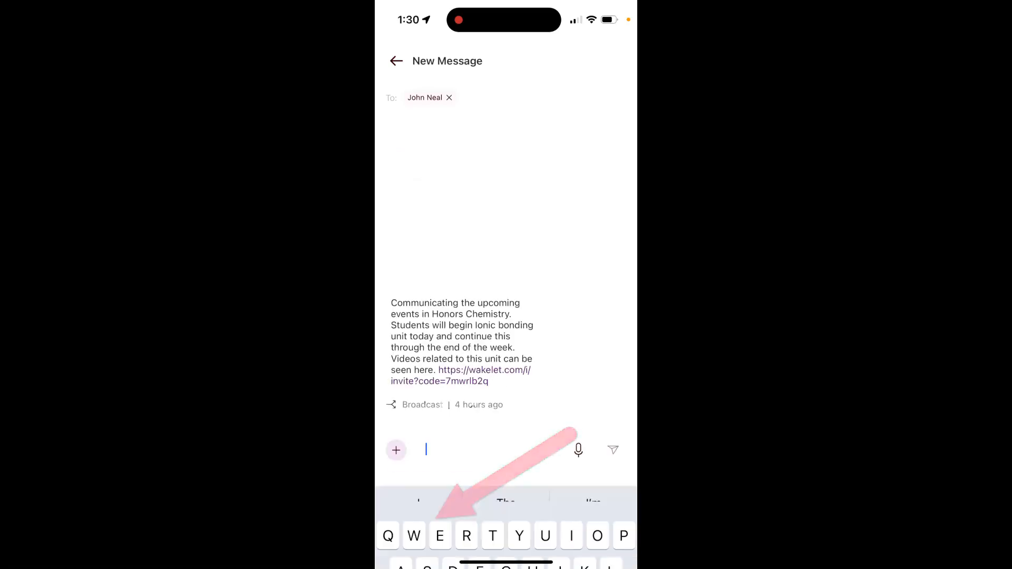
text(Test)
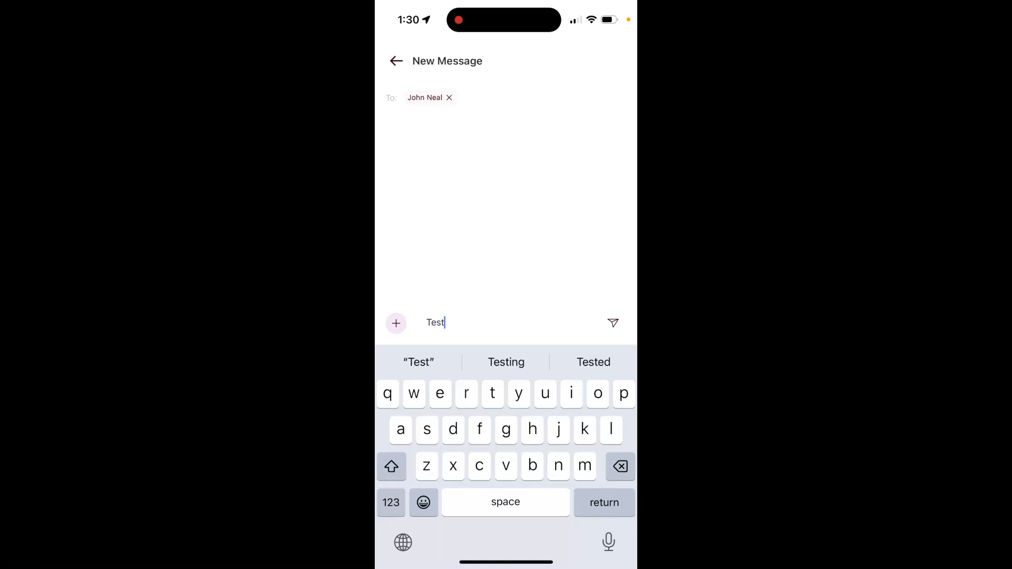
click(612, 323)
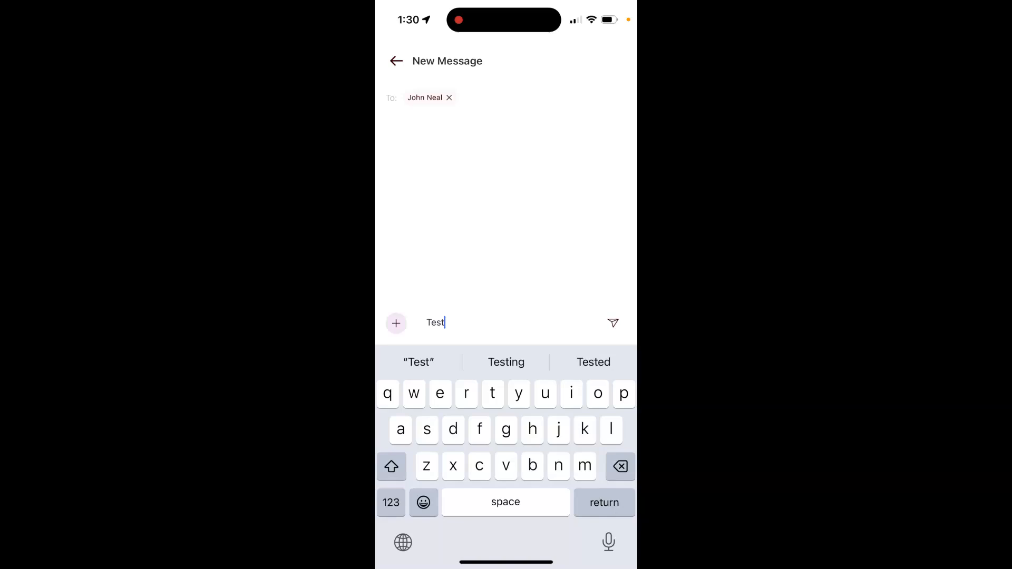
click(613, 323)
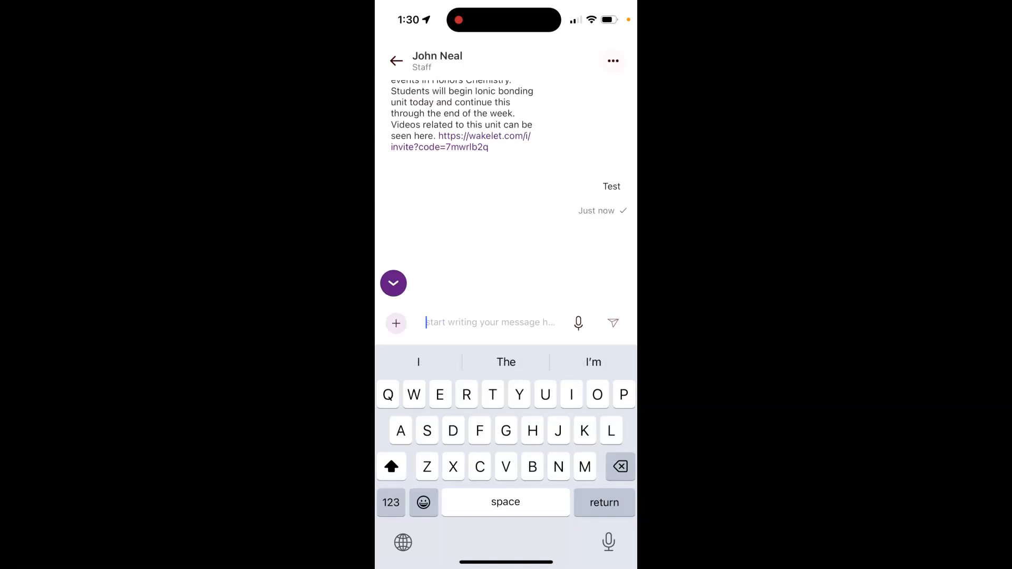